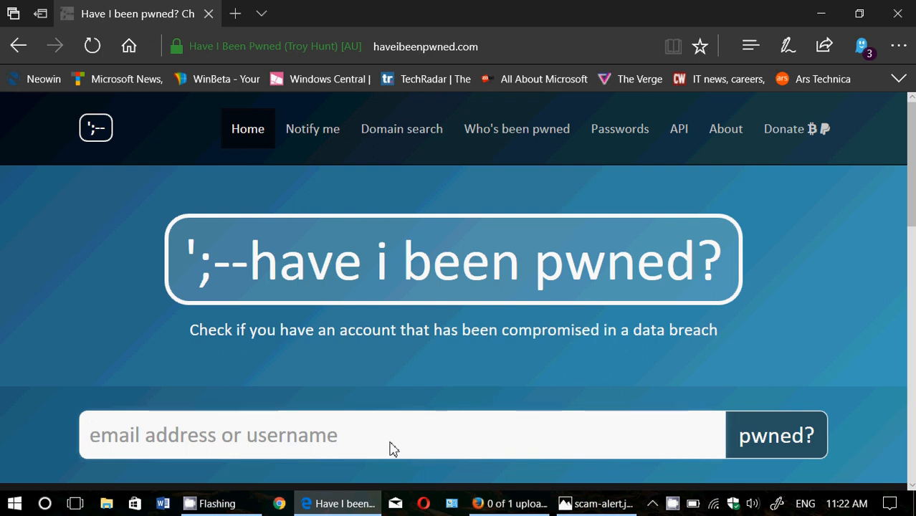
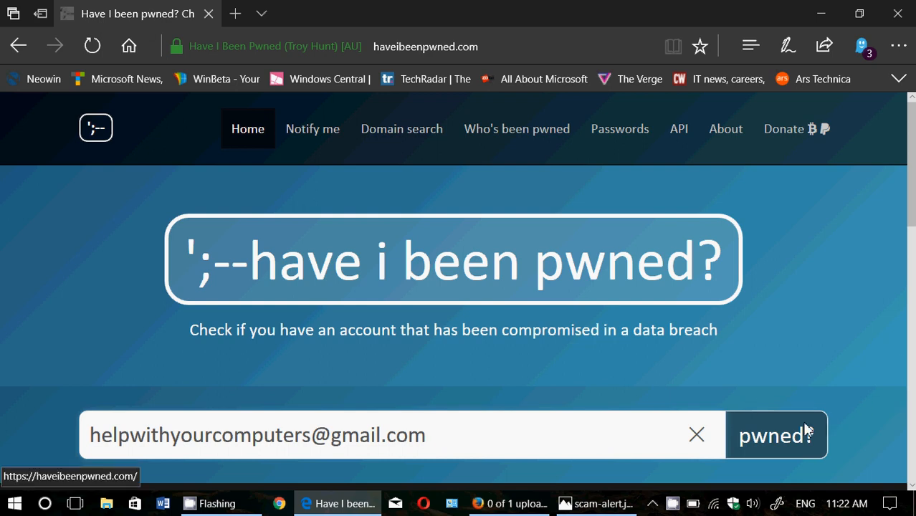
pyautogui.moveTo(786, 437)
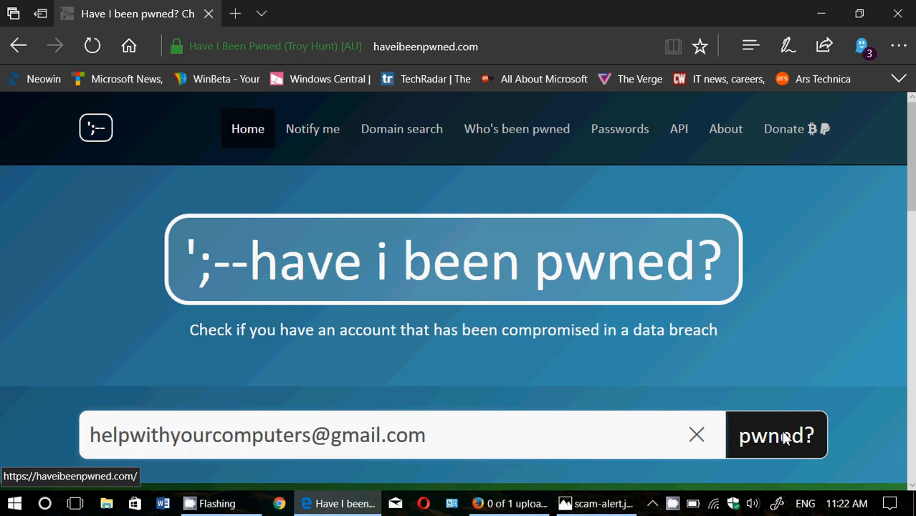
pyautogui.click(777, 435)
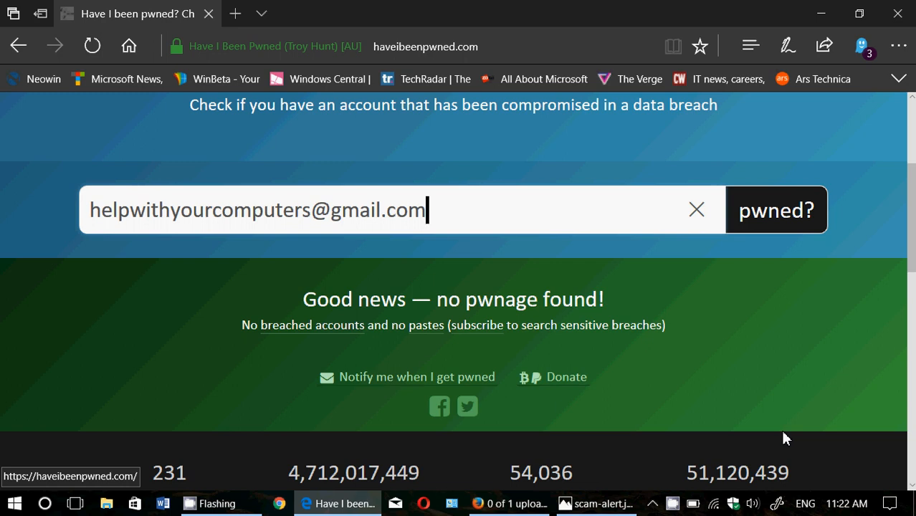
pyautogui.tripleClick(257, 209)
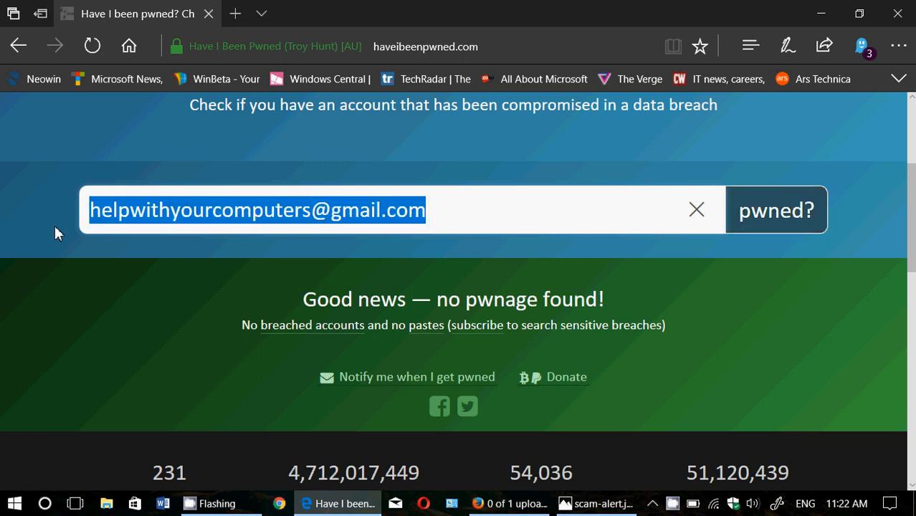
pyautogui.moveTo(605, 341)
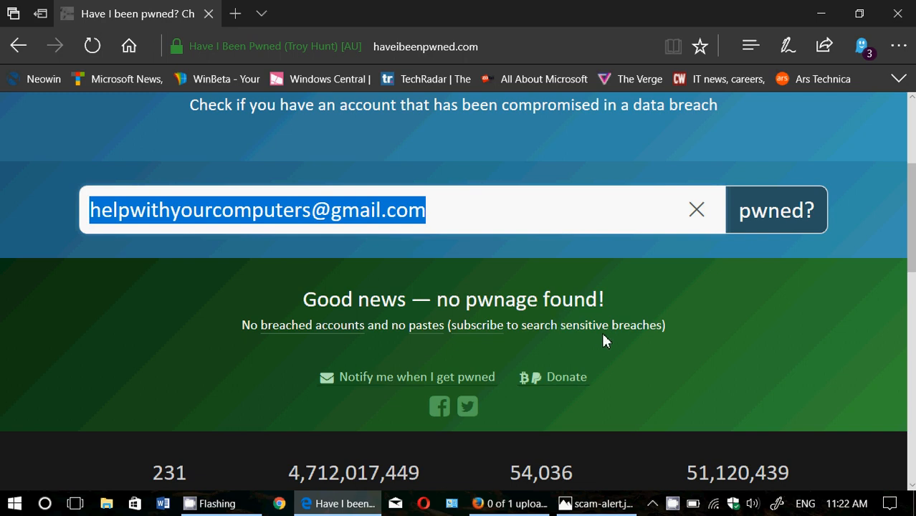
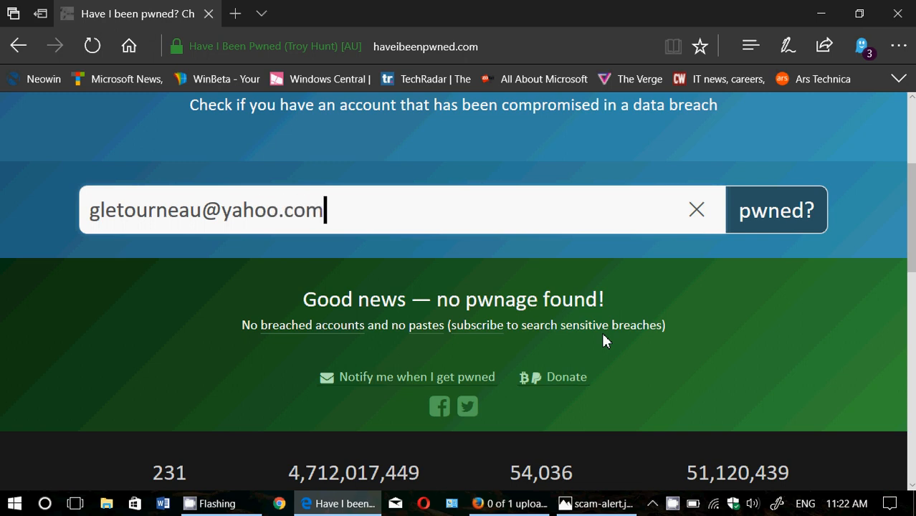
pyautogui.moveTo(777, 209)
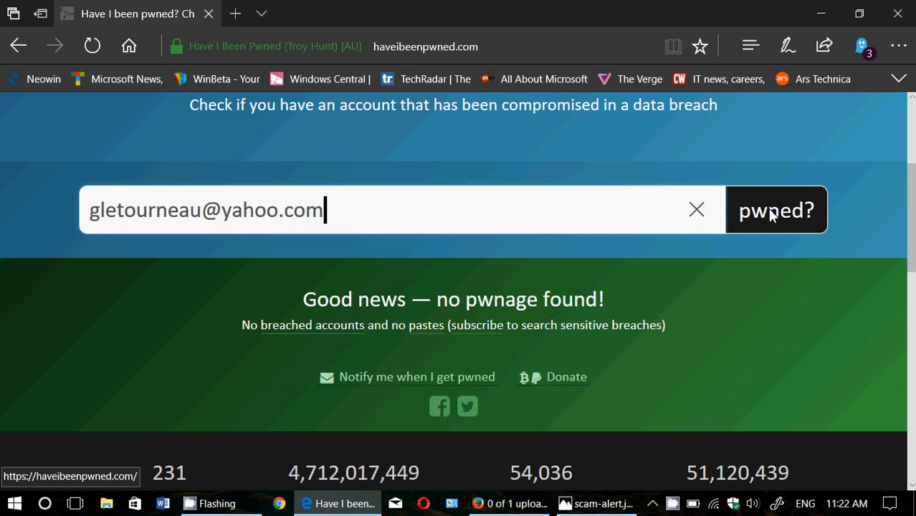
pyautogui.click(777, 209)
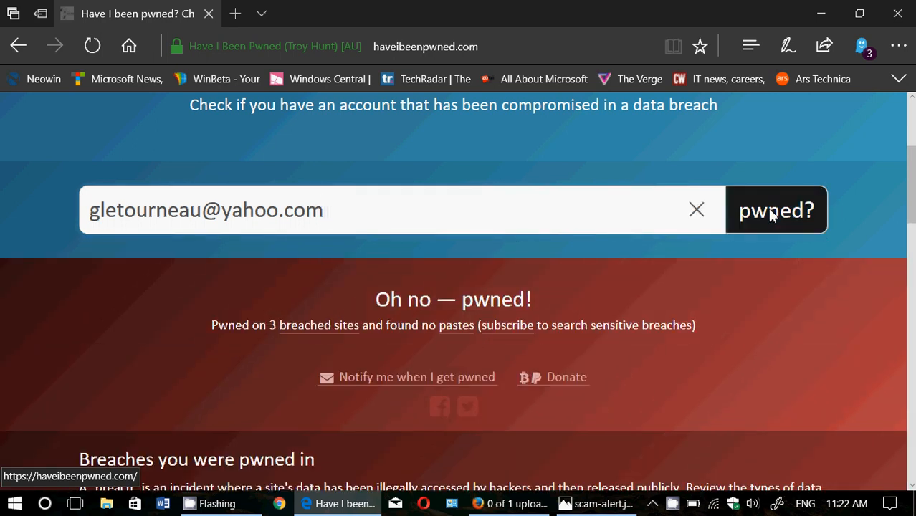
pyautogui.moveTo(346, 379)
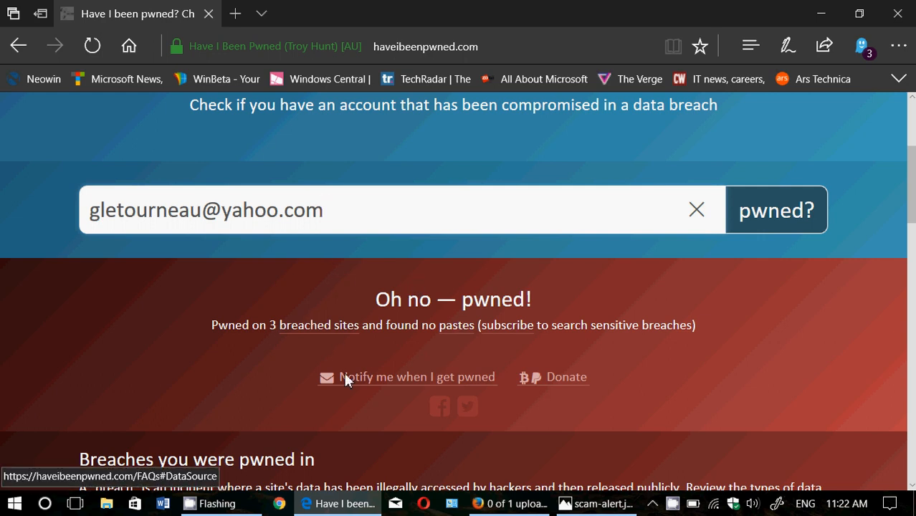
pyautogui.moveTo(752, 387)
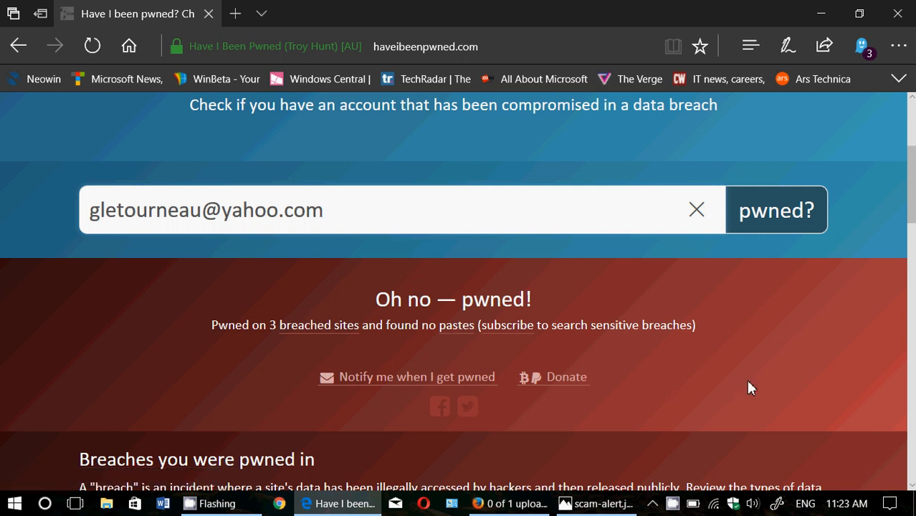
# Step: Scroll through the breach details: Adobe, Onliner Spambot and River City Media Spam List
pyautogui.scroll(-3)
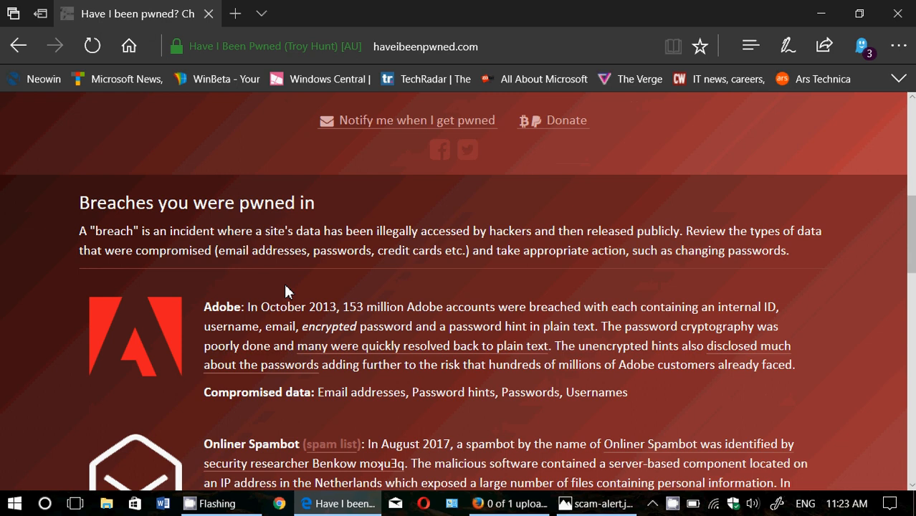
pyautogui.moveTo(404, 316)
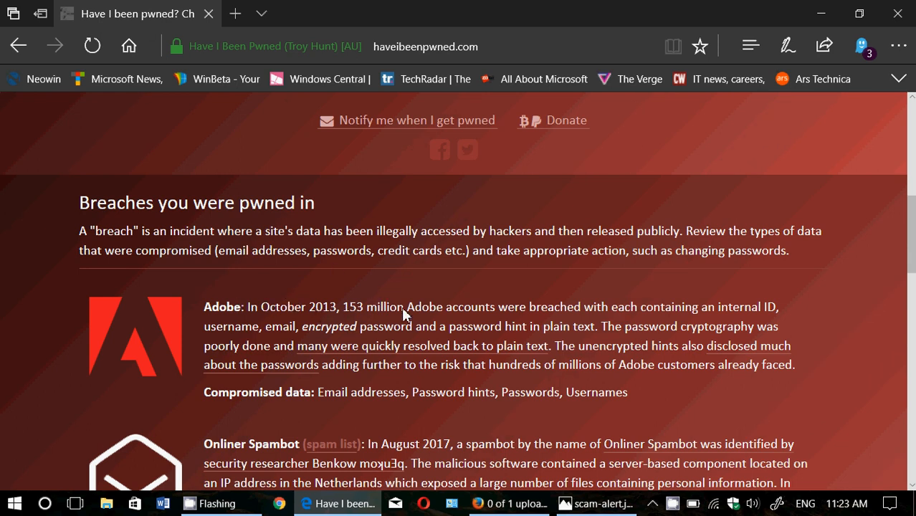
pyautogui.moveTo(849, 356)
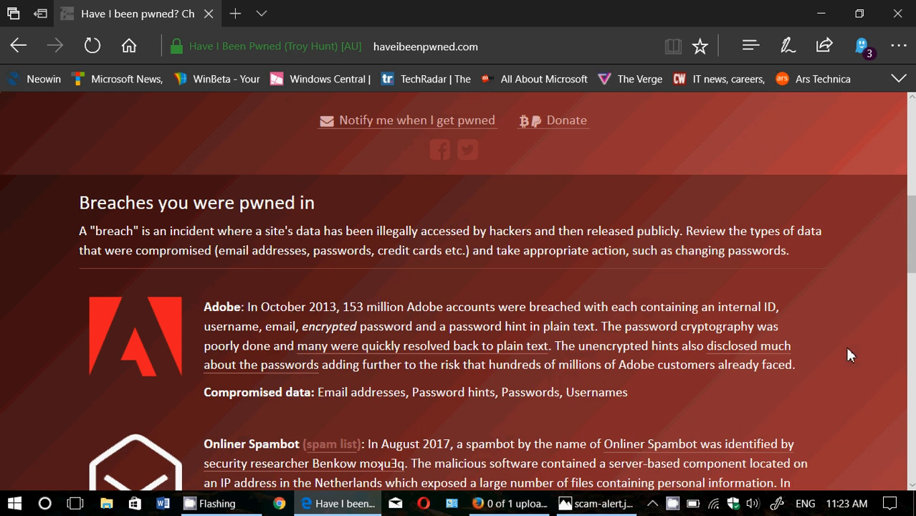
pyautogui.scroll(-3)
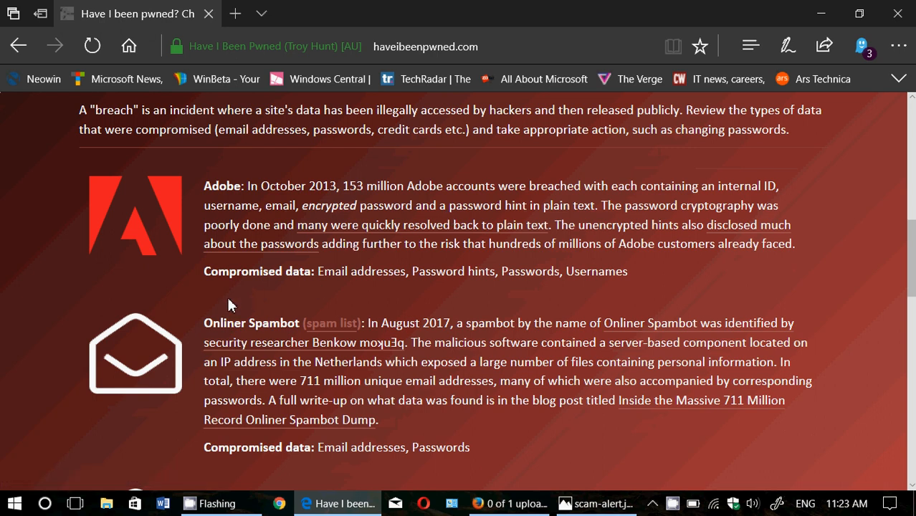
pyautogui.moveTo(444, 394)
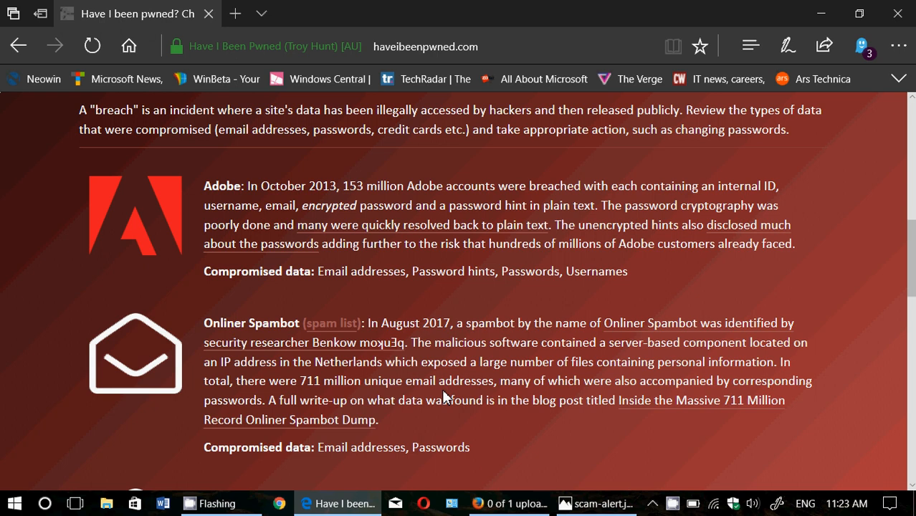
pyautogui.moveTo(653, 400)
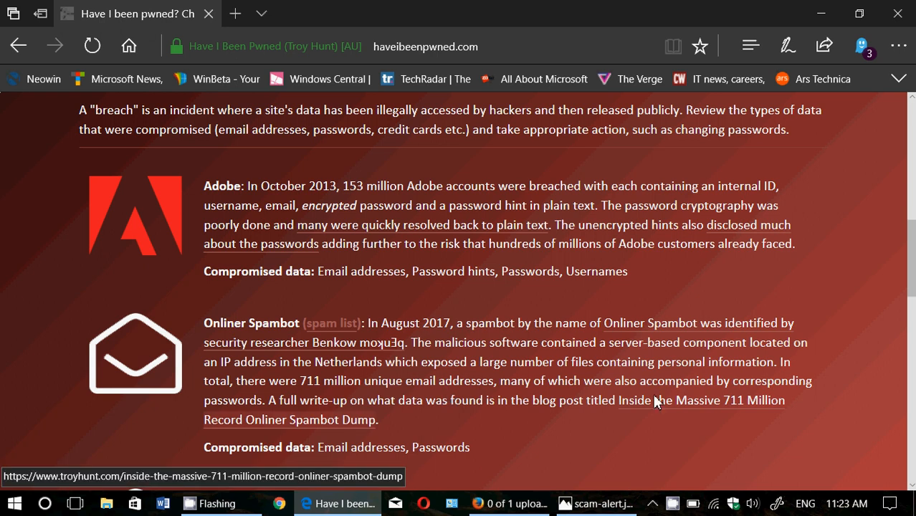
pyautogui.scroll(-3)
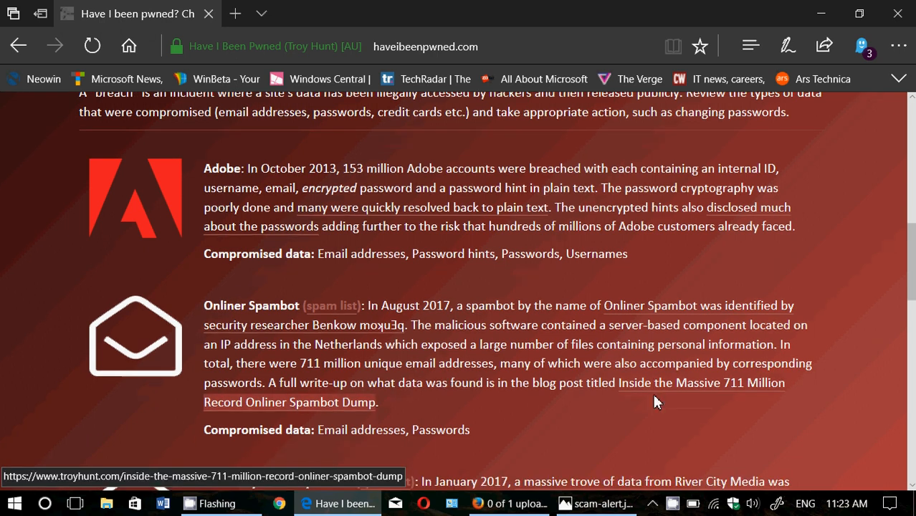
pyautogui.scroll(-3)
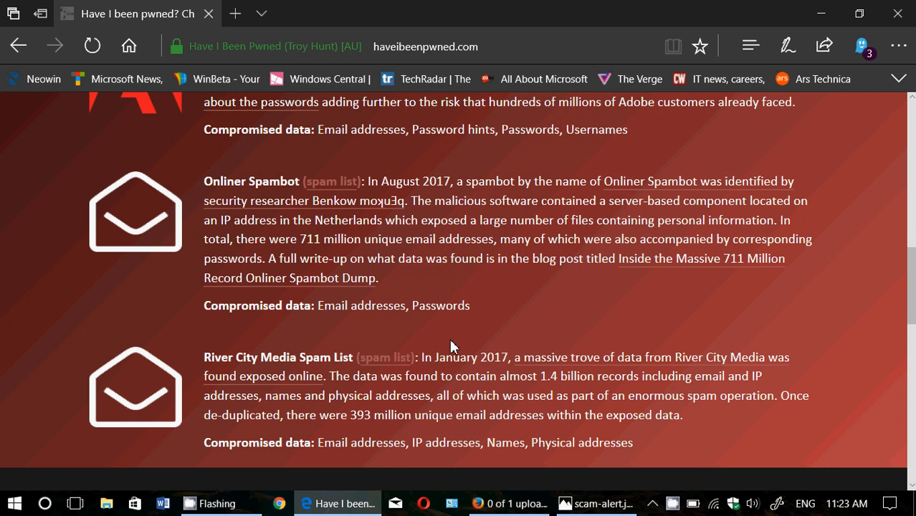
pyautogui.scroll(-3)
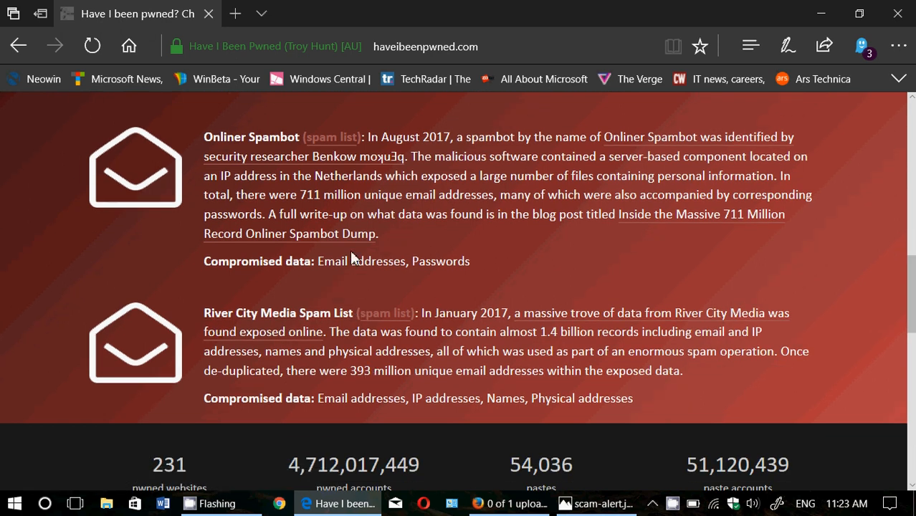
pyautogui.moveTo(873, 298)
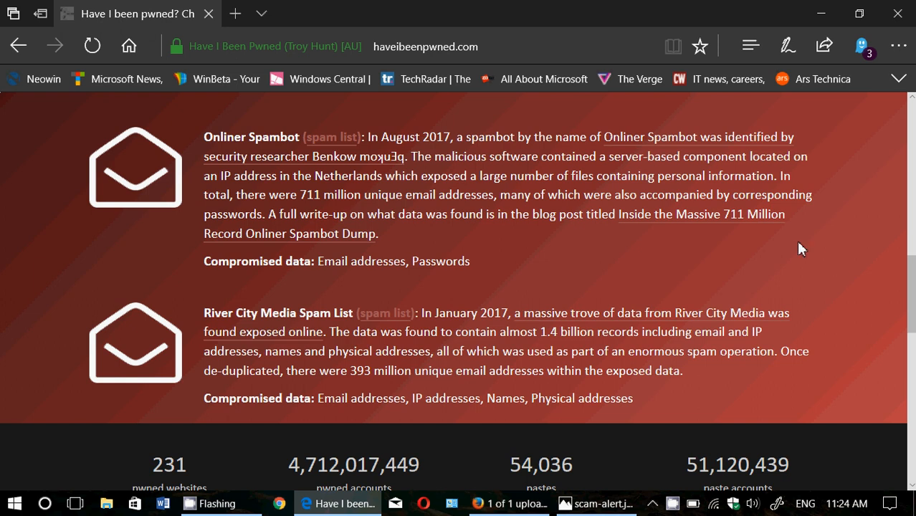
# Step: Scroll back to the email search field at the top of the page
pyautogui.scroll(3)
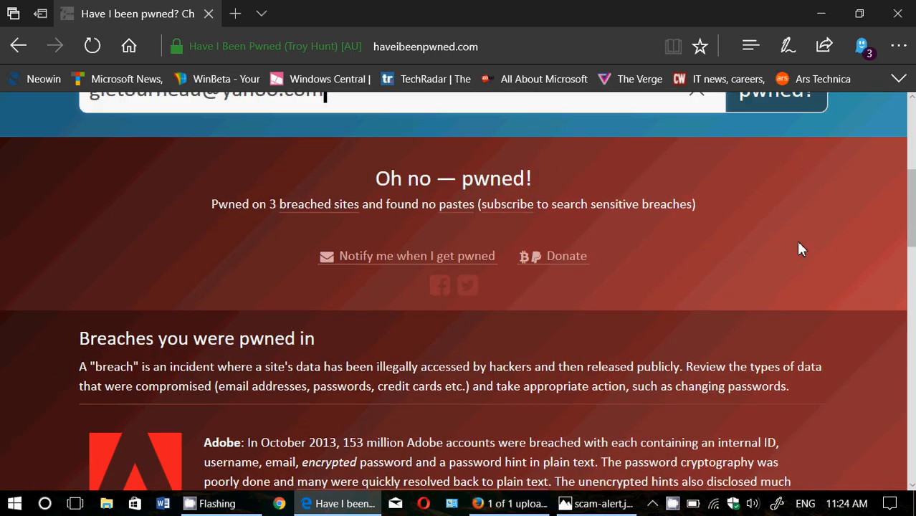
pyautogui.scroll(3)
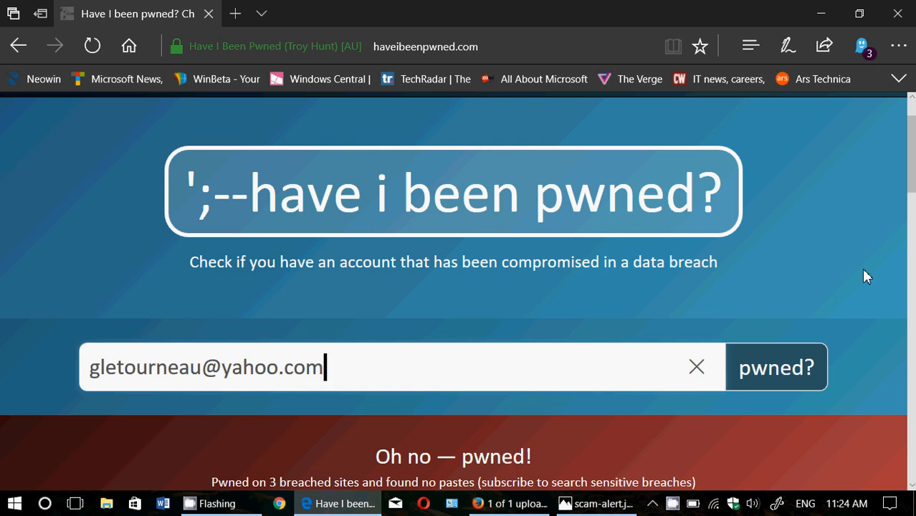
pyautogui.moveTo(398, 380)
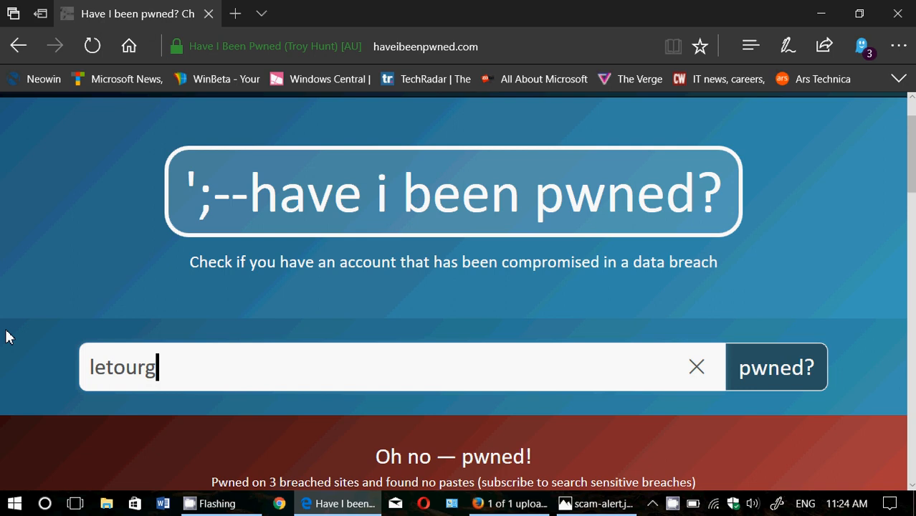
# Step: Check another Gmail address and review its three breaches: Exploit.In, iMesh and MySpace
pyautogui.write('@gmail.')
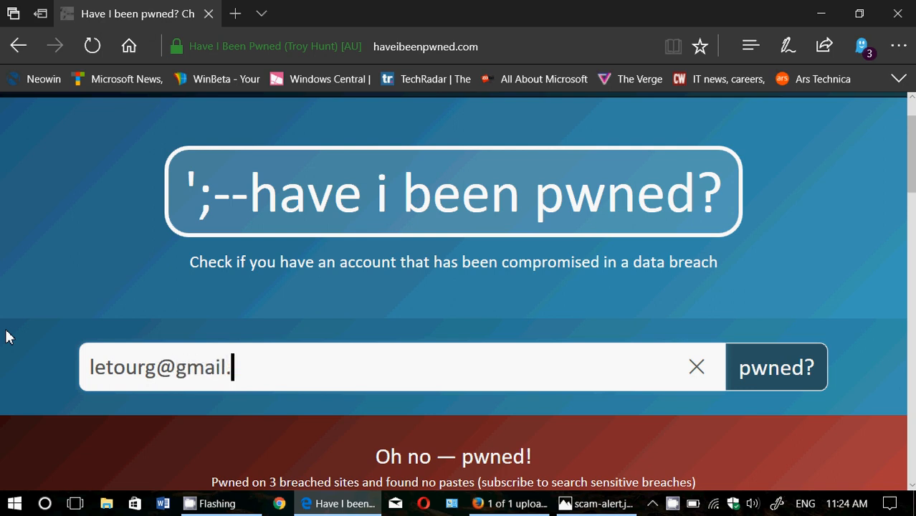
pyautogui.write('com')
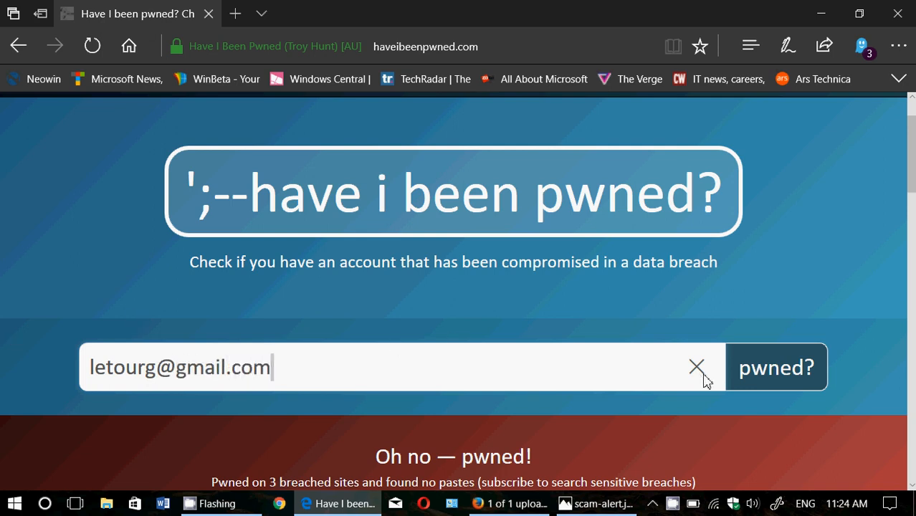
pyautogui.moveTo(849, 287)
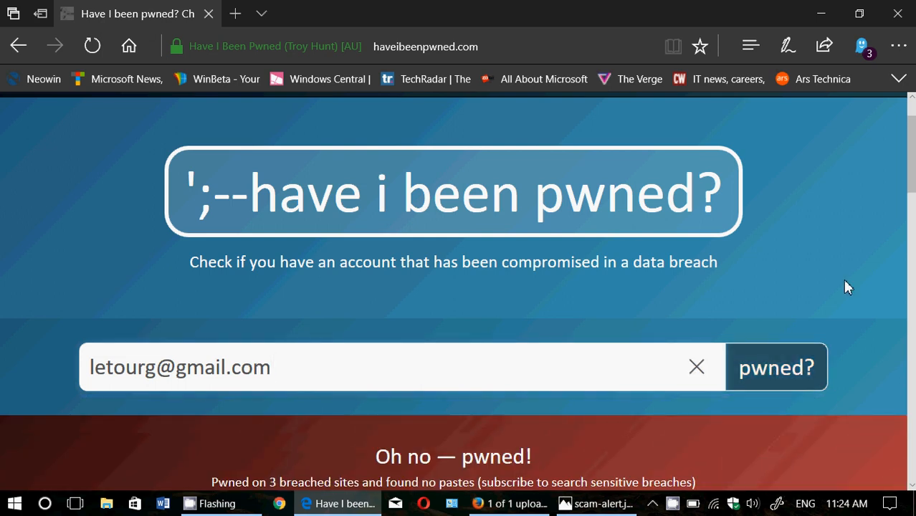
pyautogui.scroll(-3)
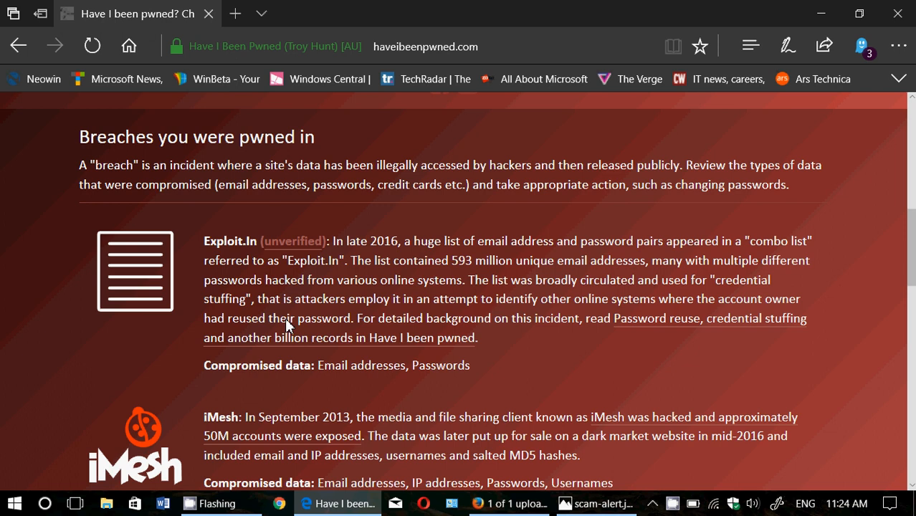
pyautogui.moveTo(532, 366)
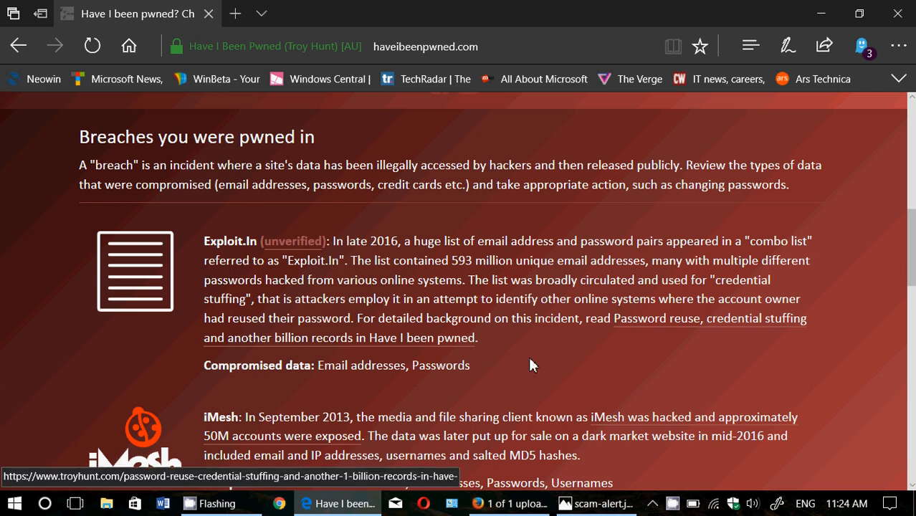
pyautogui.moveTo(548, 374)
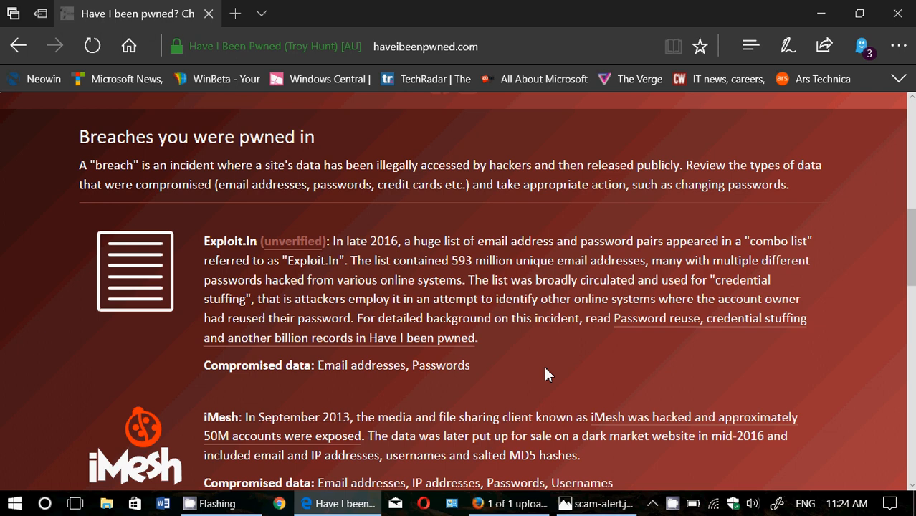
pyautogui.scroll(-3)
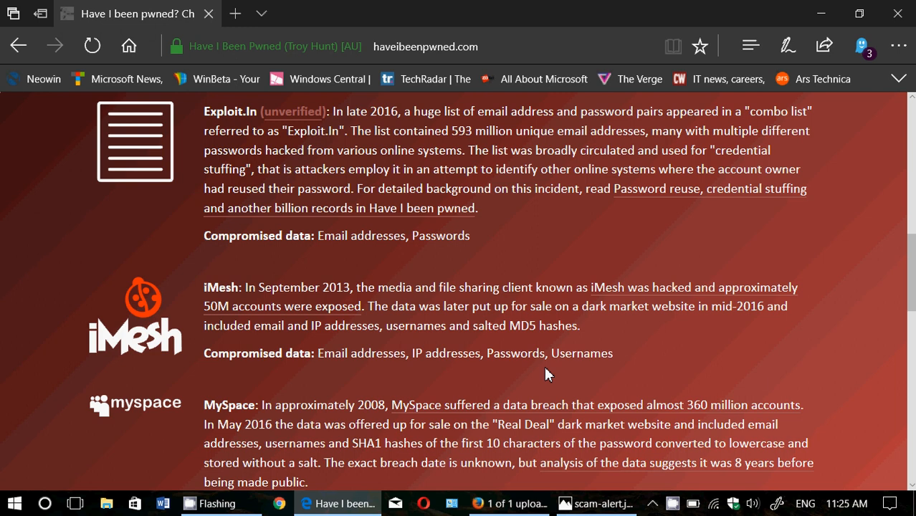
pyautogui.moveTo(548, 358)
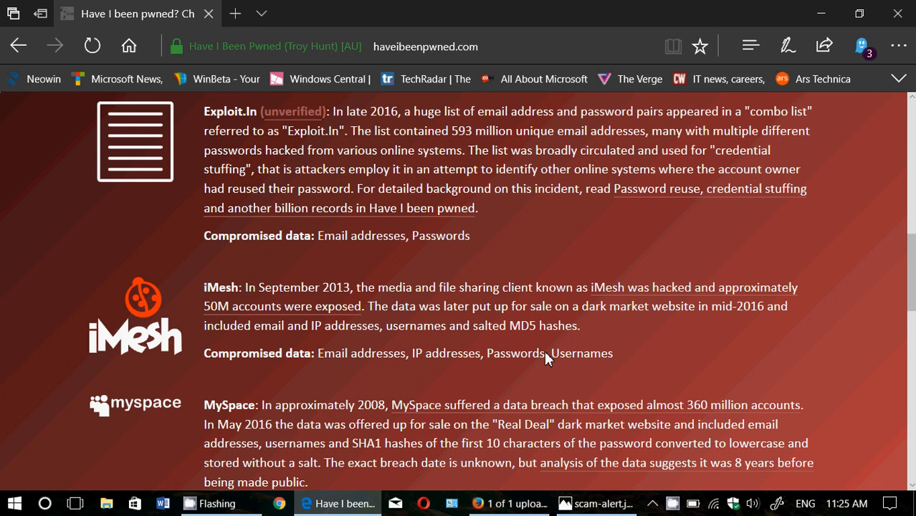
pyautogui.moveTo(312, 350)
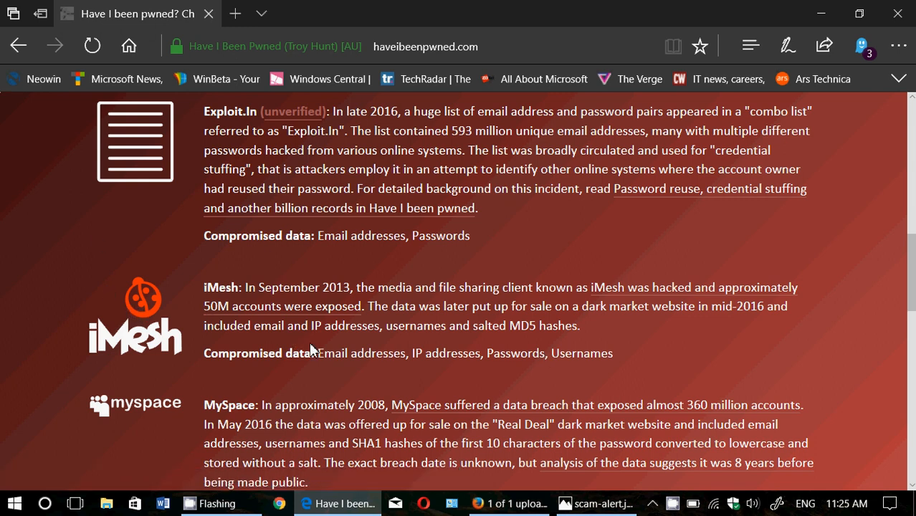
pyautogui.scroll(-3)
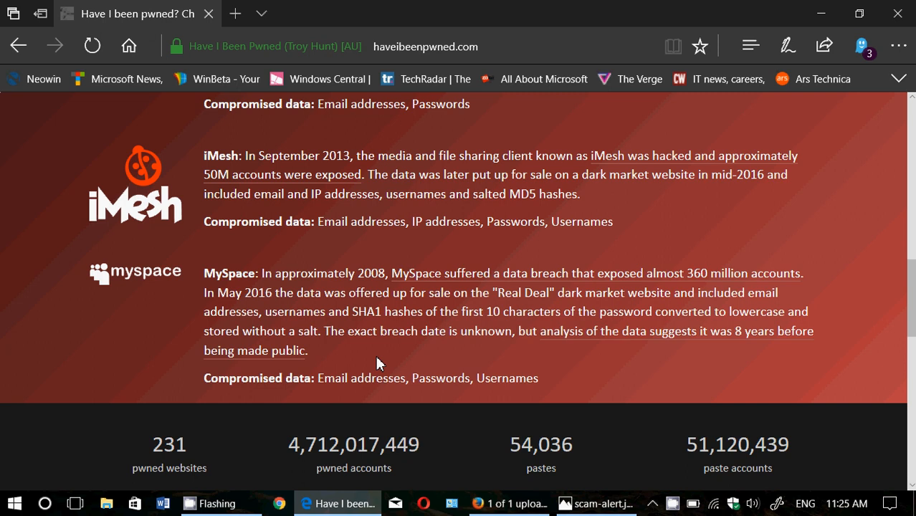
pyautogui.scroll(3)
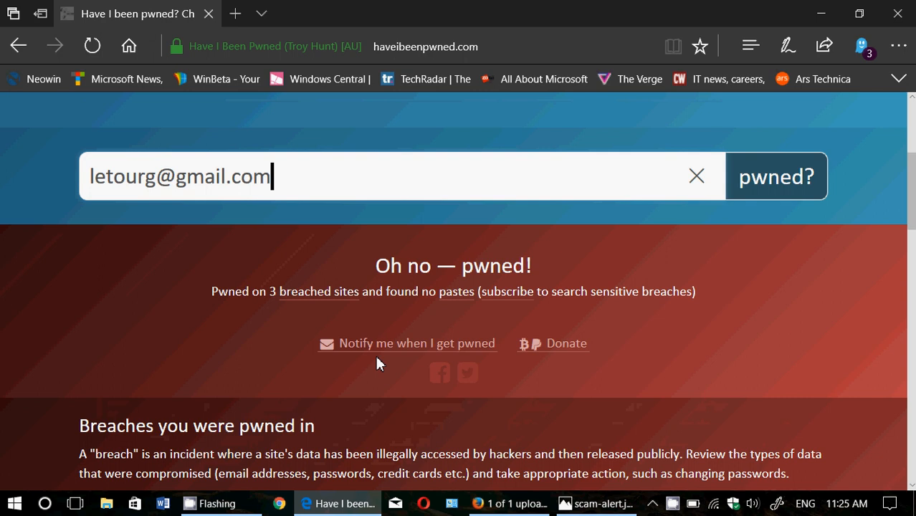
pyautogui.scroll(3)
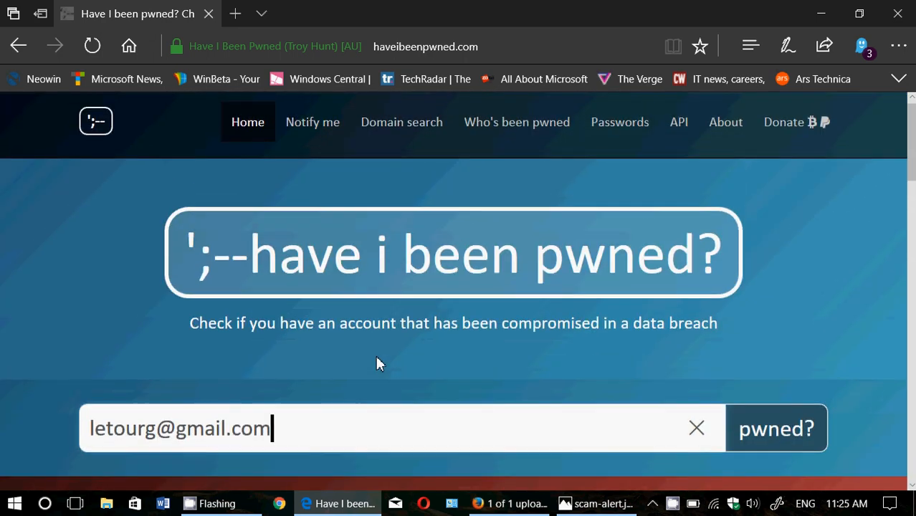
pyautogui.scroll(-3)
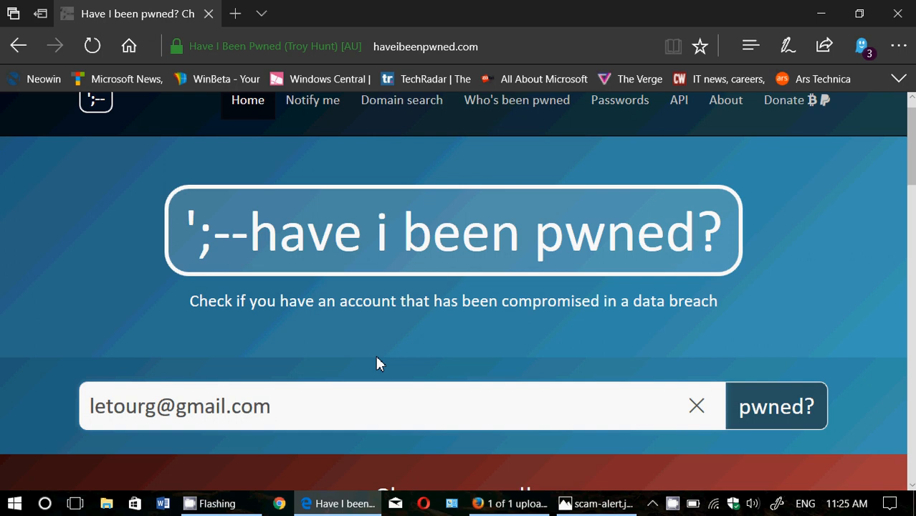
pyautogui.click(287, 407)
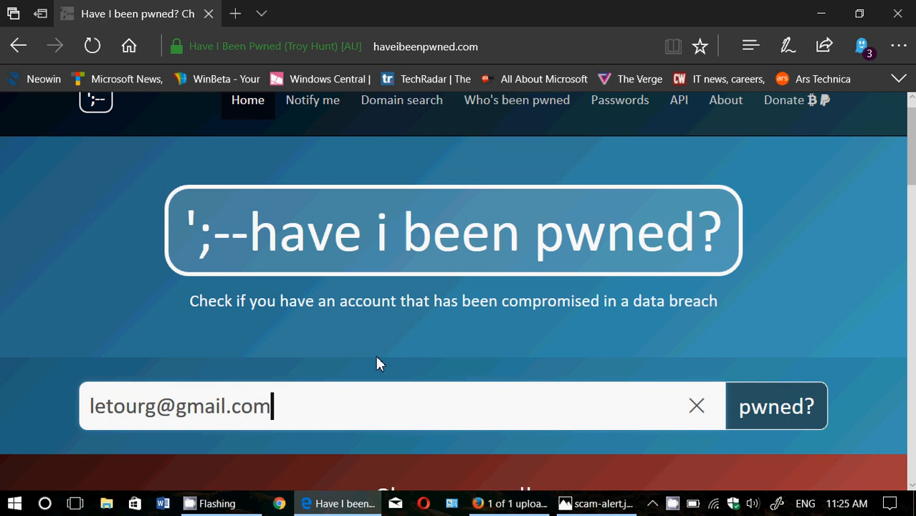
pyautogui.click(776, 407)
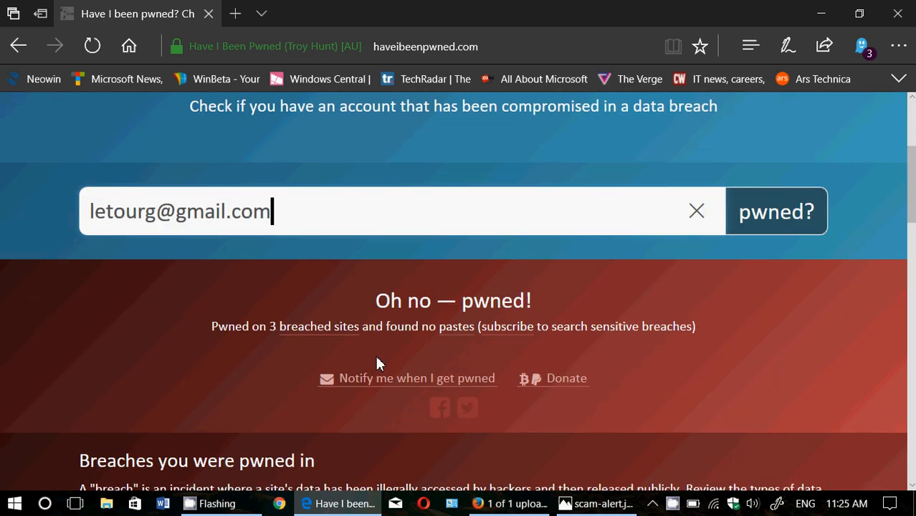
pyautogui.scroll(3)
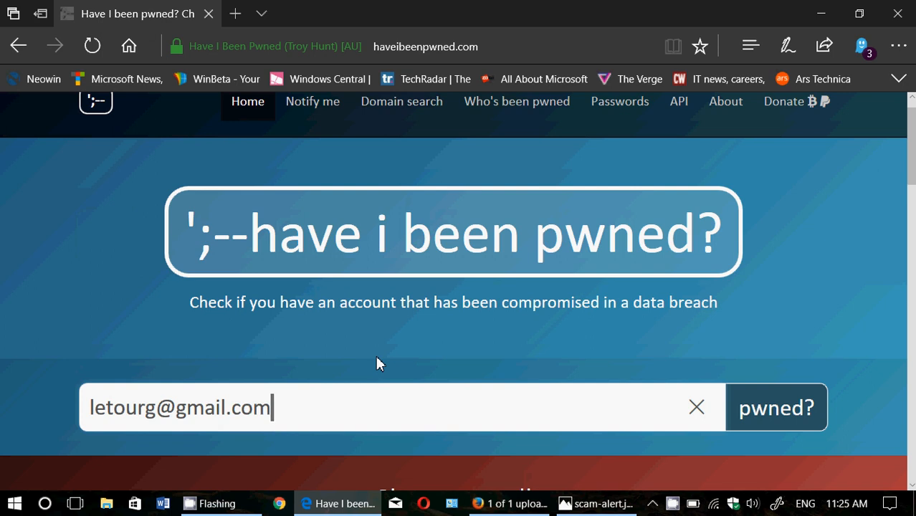
pyautogui.click(776, 407)
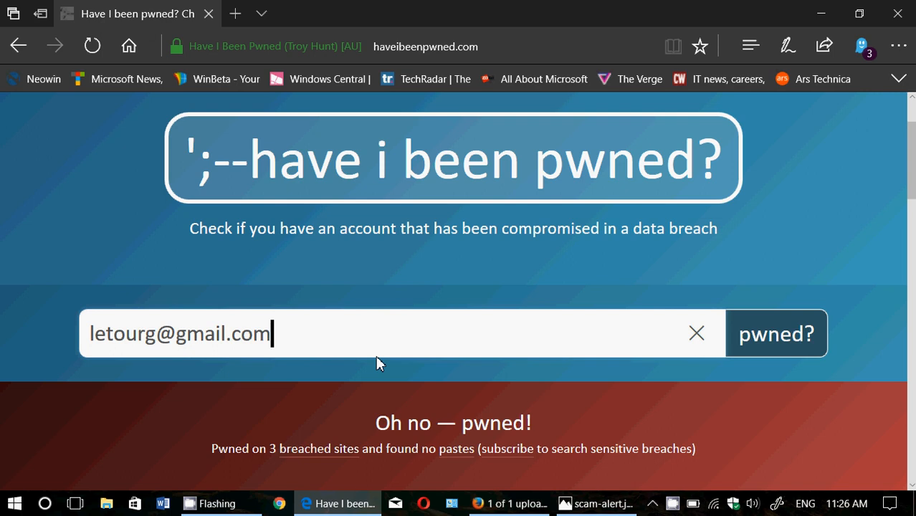
pyautogui.scroll(3)
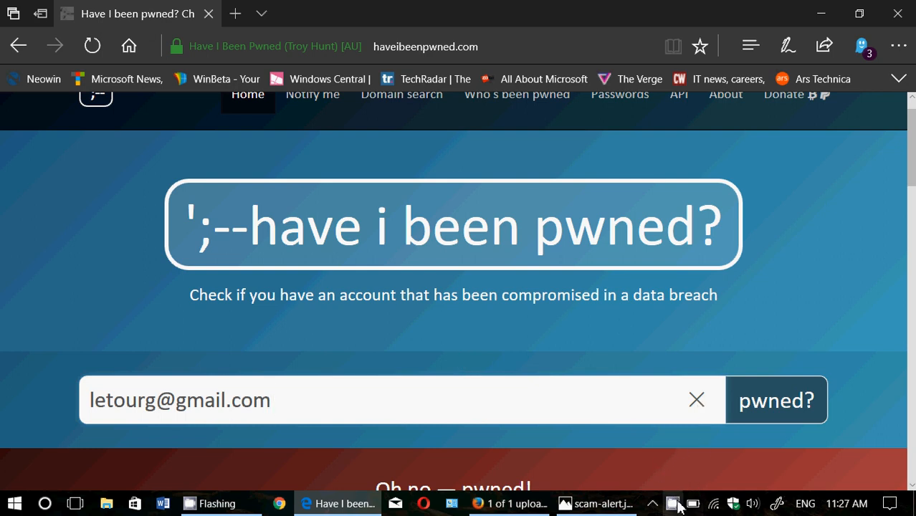
pyautogui.click(218, 501)
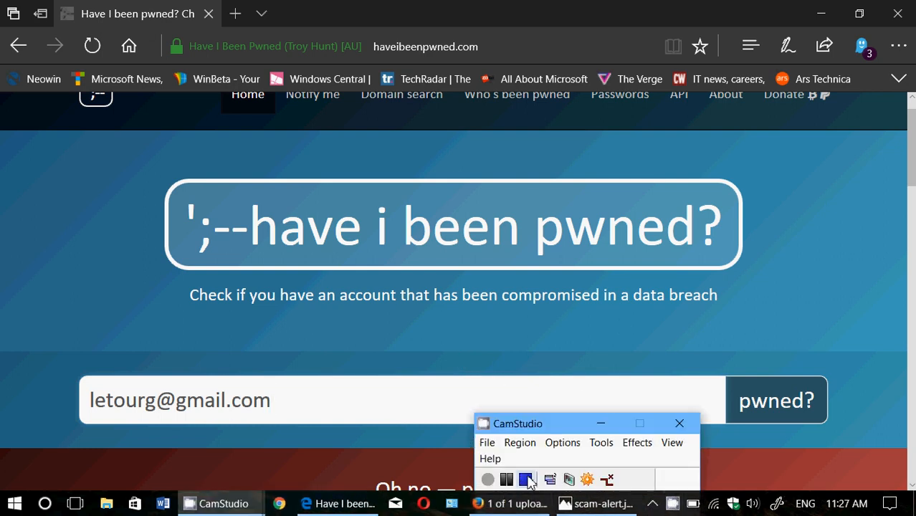